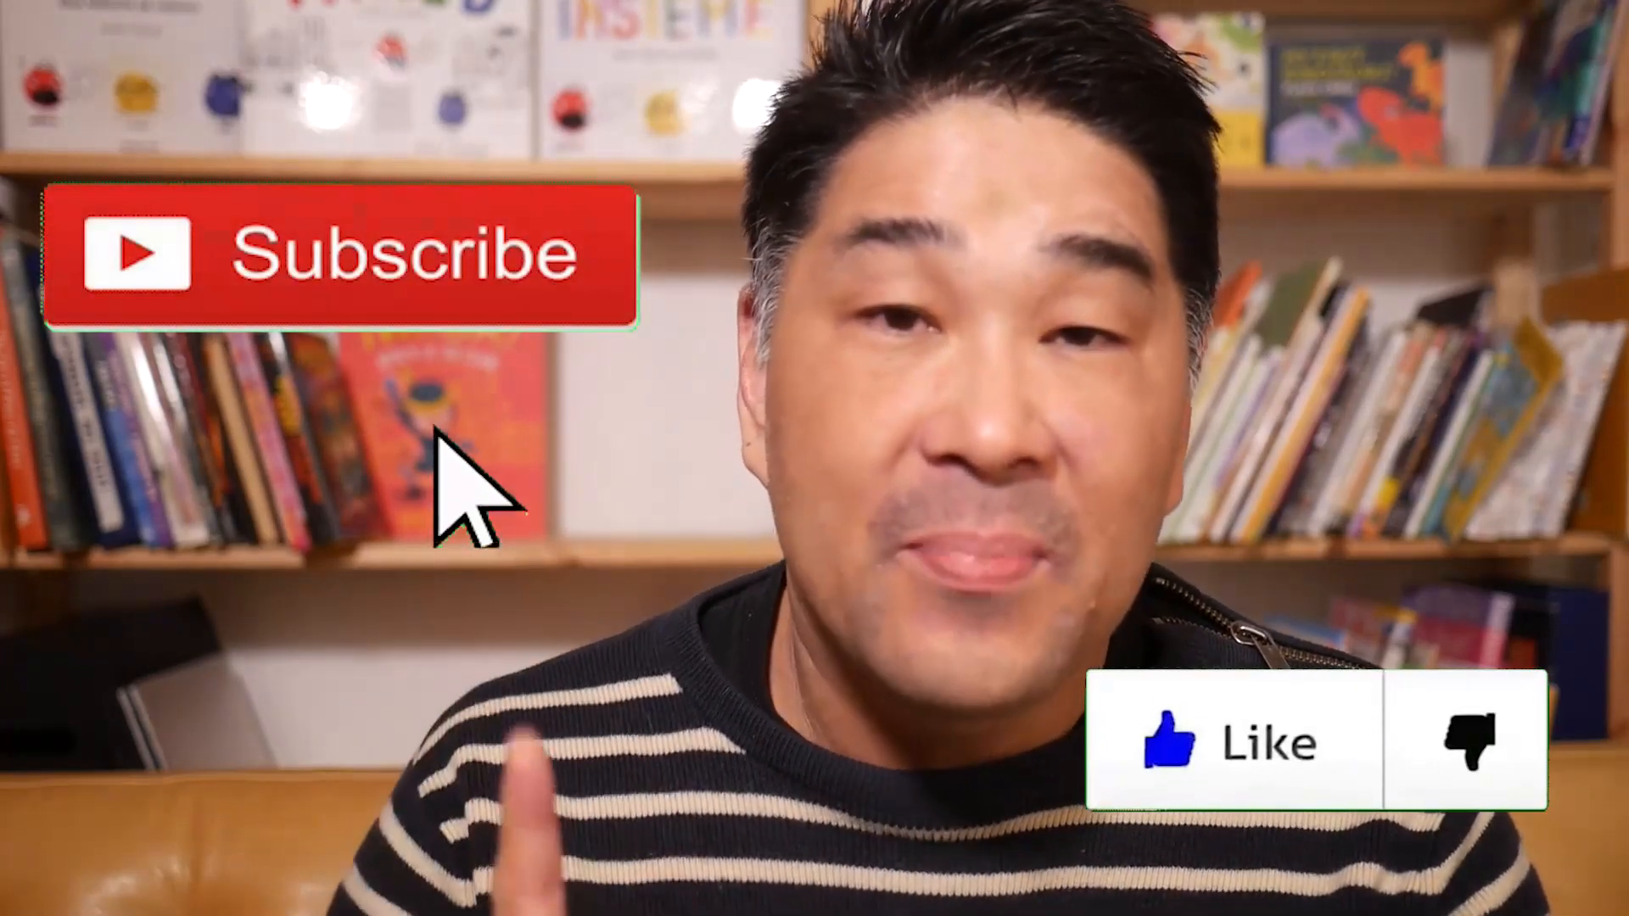
- Let the outro animation play as the Subscribe overlay changes to Subscribed with a notification bell
{"action": "left_click", "coordinate": [342, 254]}
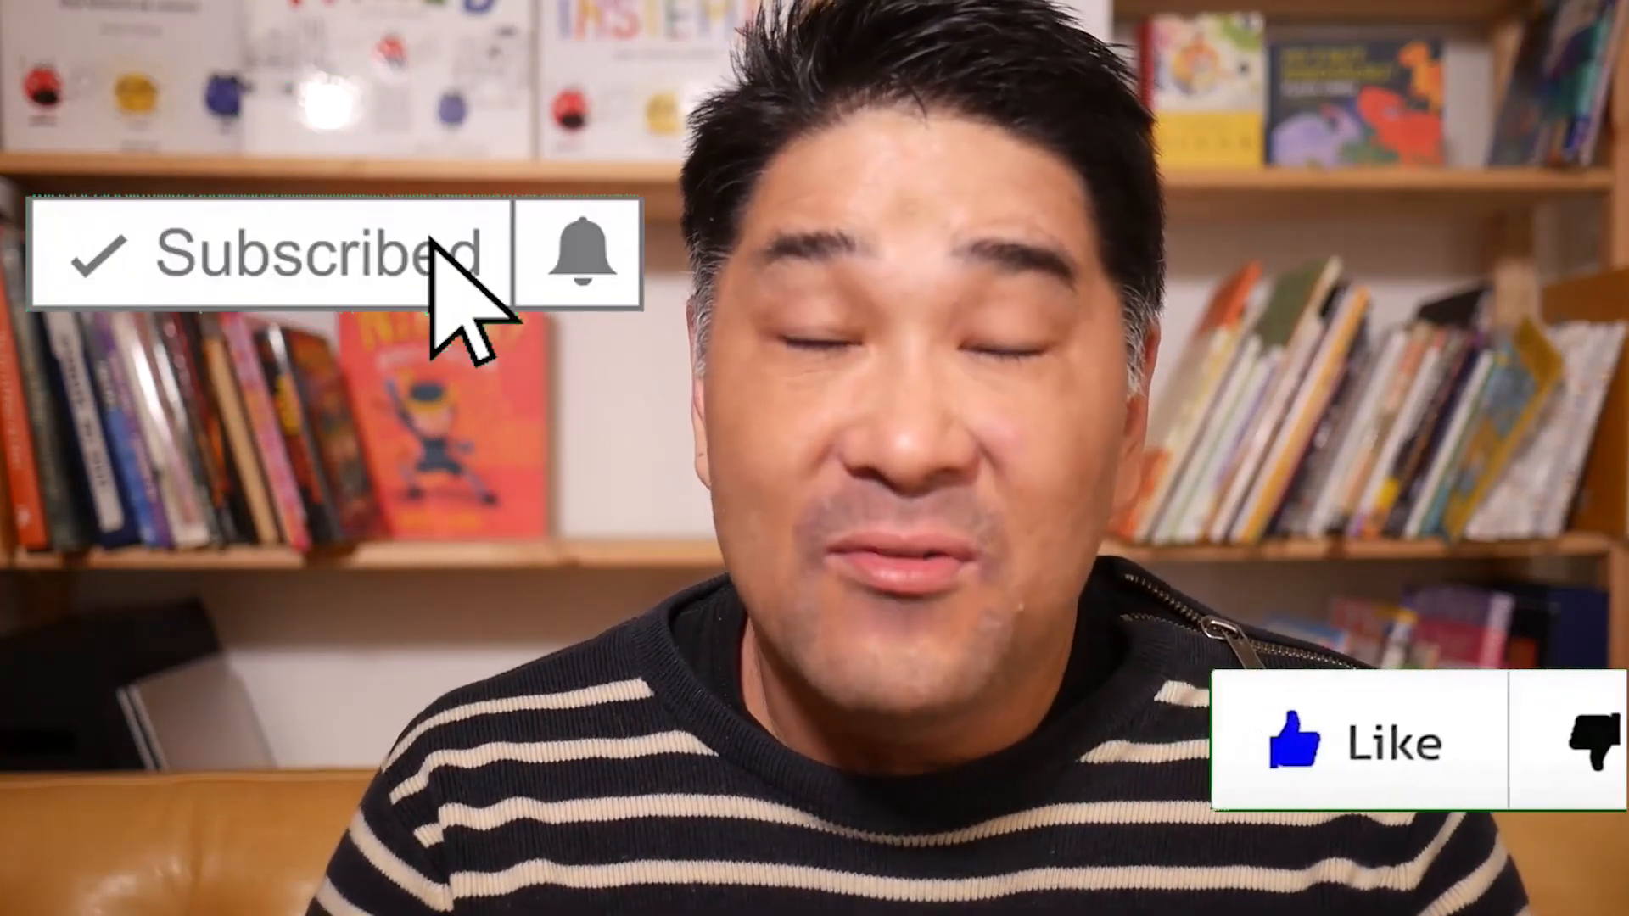